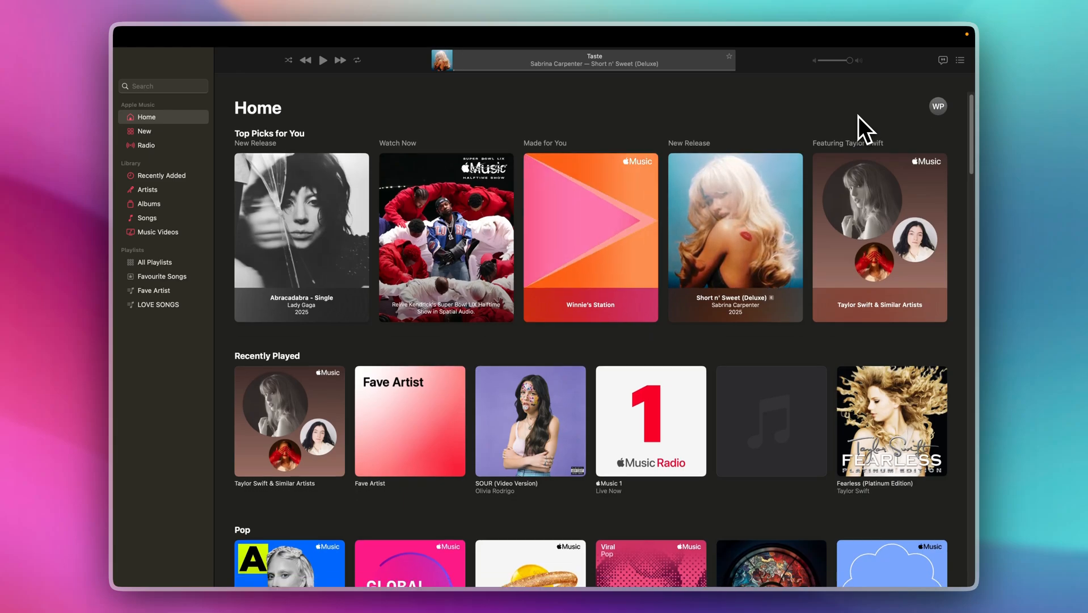
- Open the Playing Next queue sidebar beside Home and switch it to the History tab
scroll(down, 3)
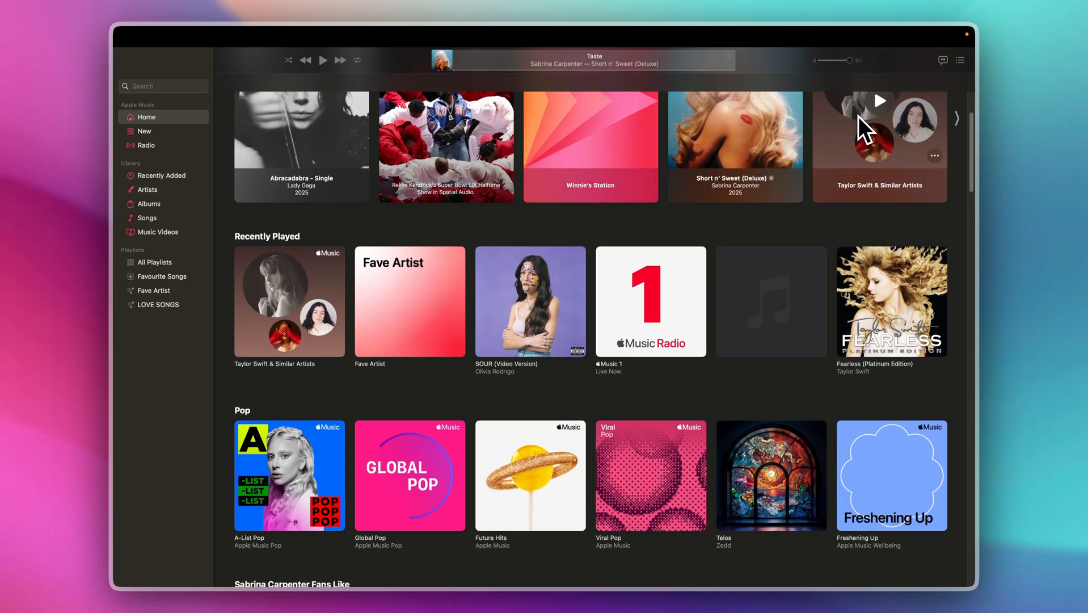
scroll(down, 3)
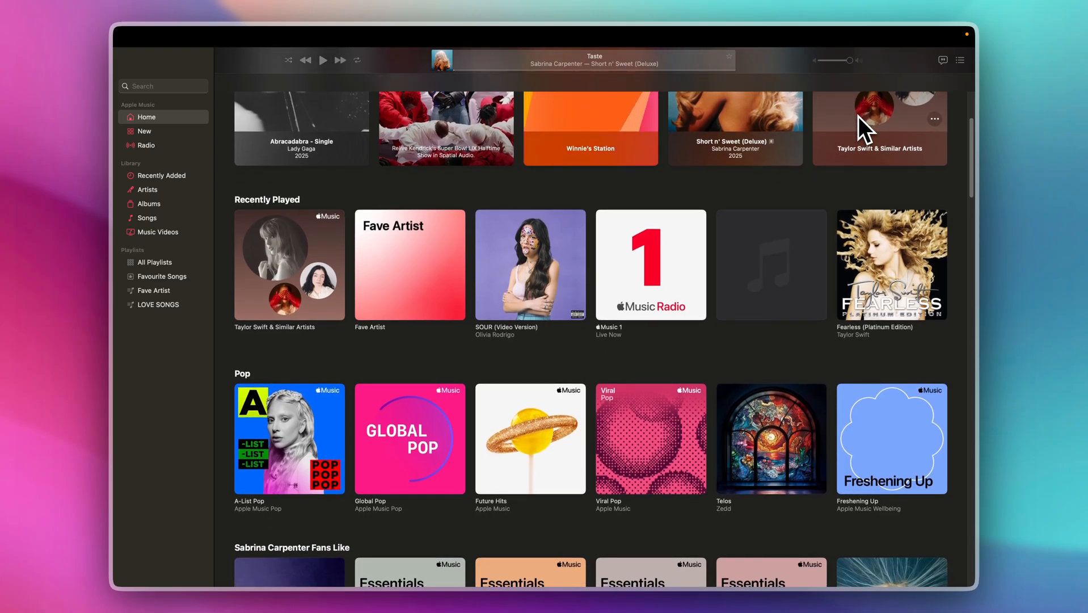
scroll(down, 3)
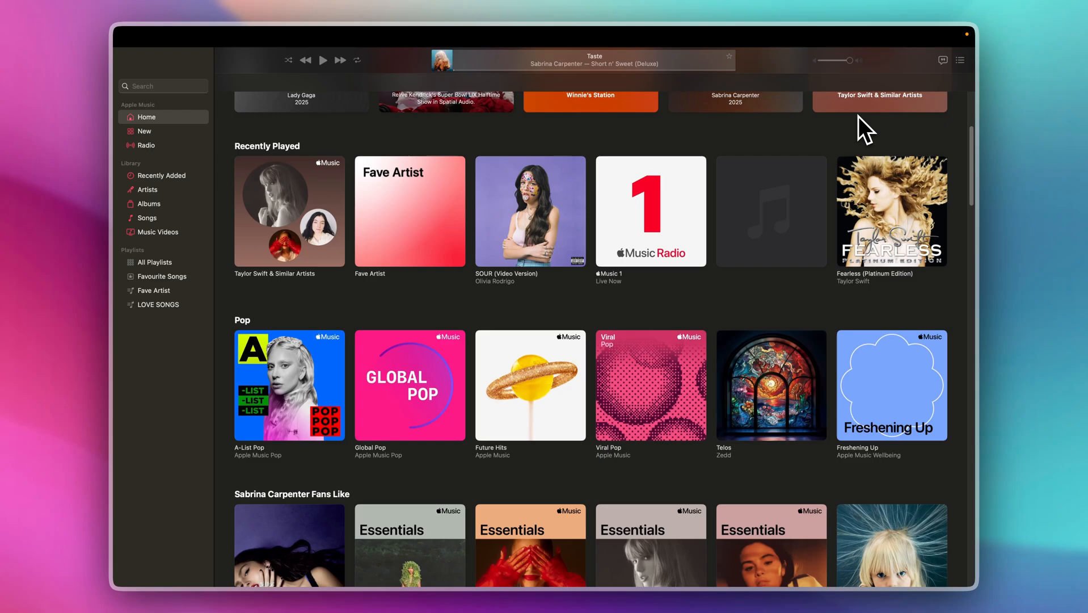
scroll(down, 3)
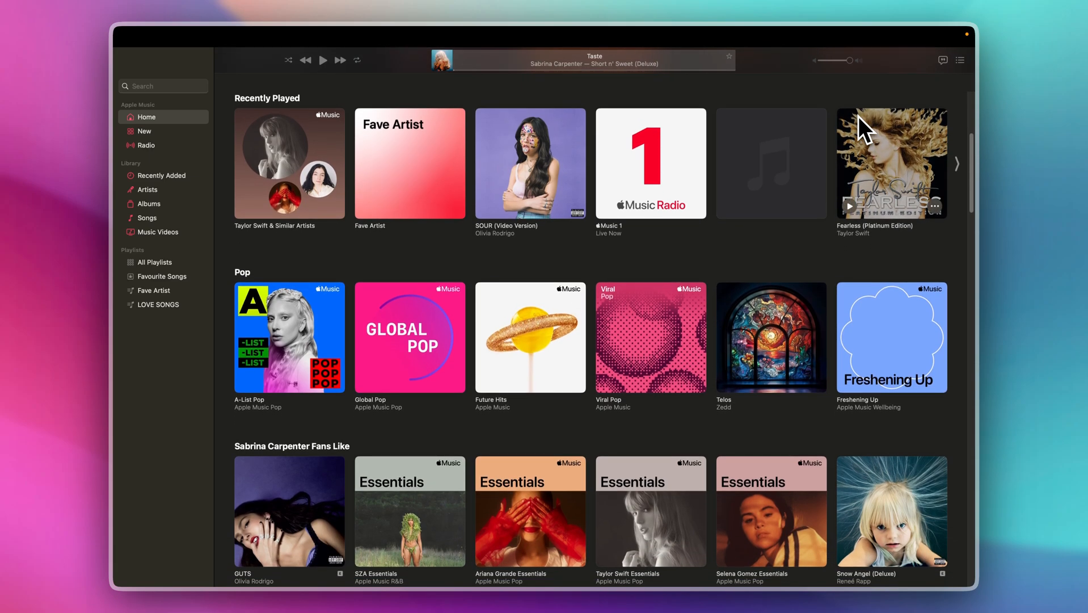
scroll(down, 3)
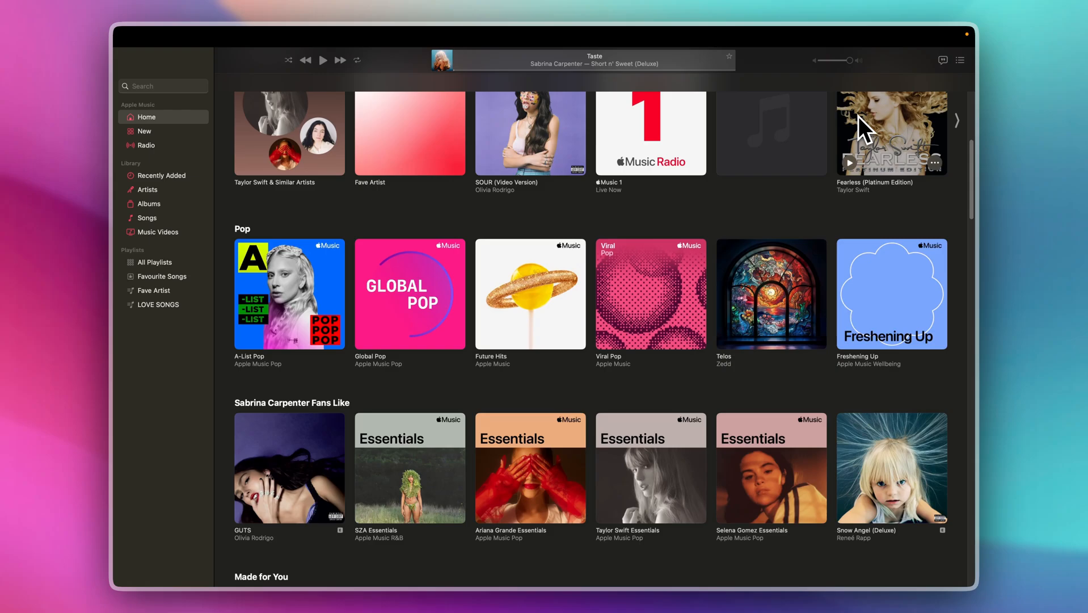
scroll(down, 3)
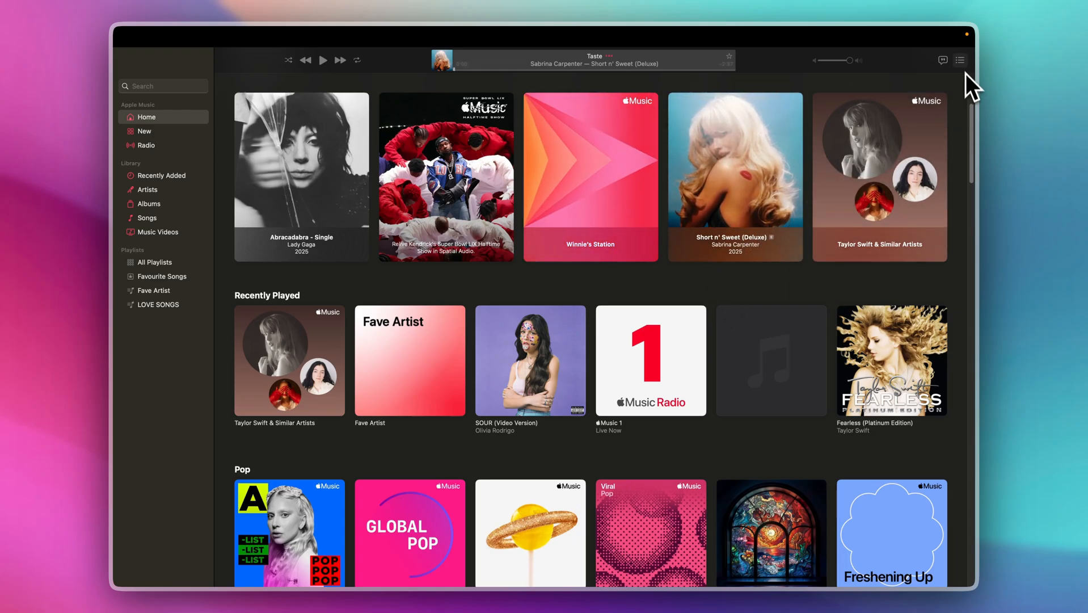
click(960, 60)
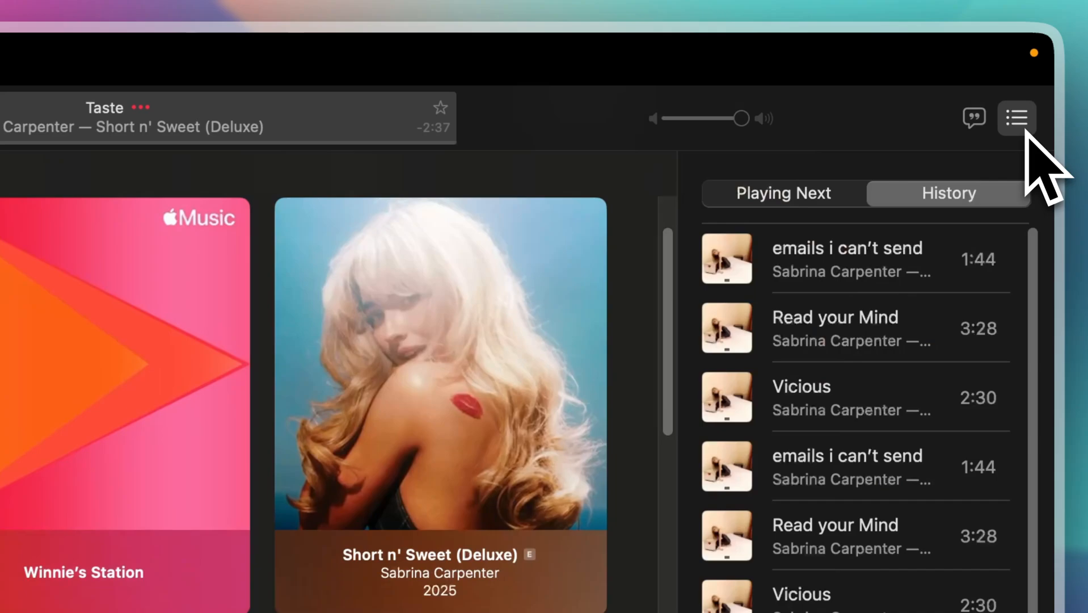
click(782, 193)
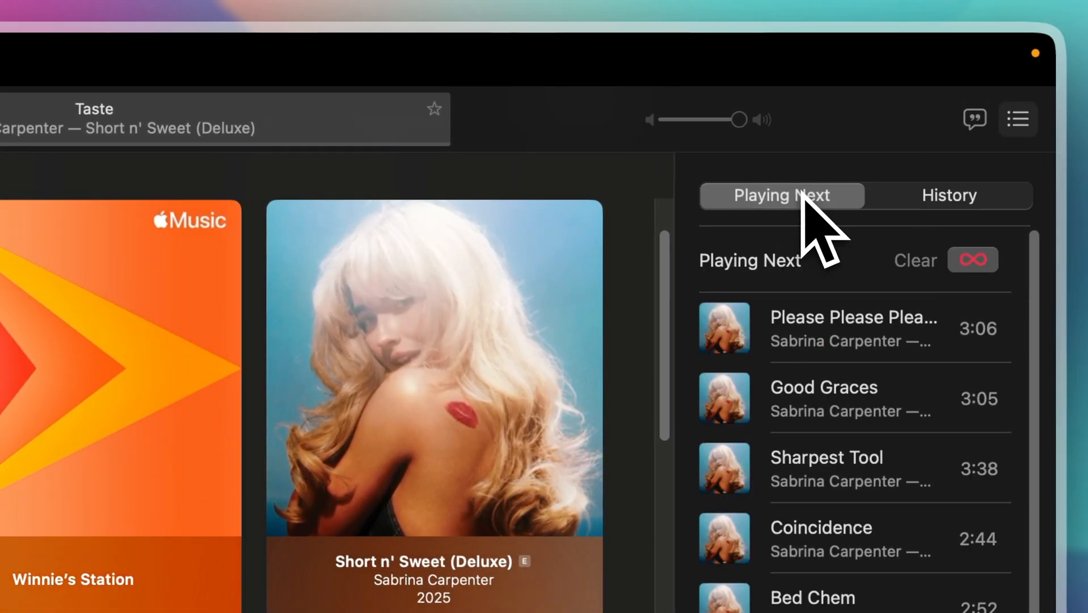
click(948, 195)
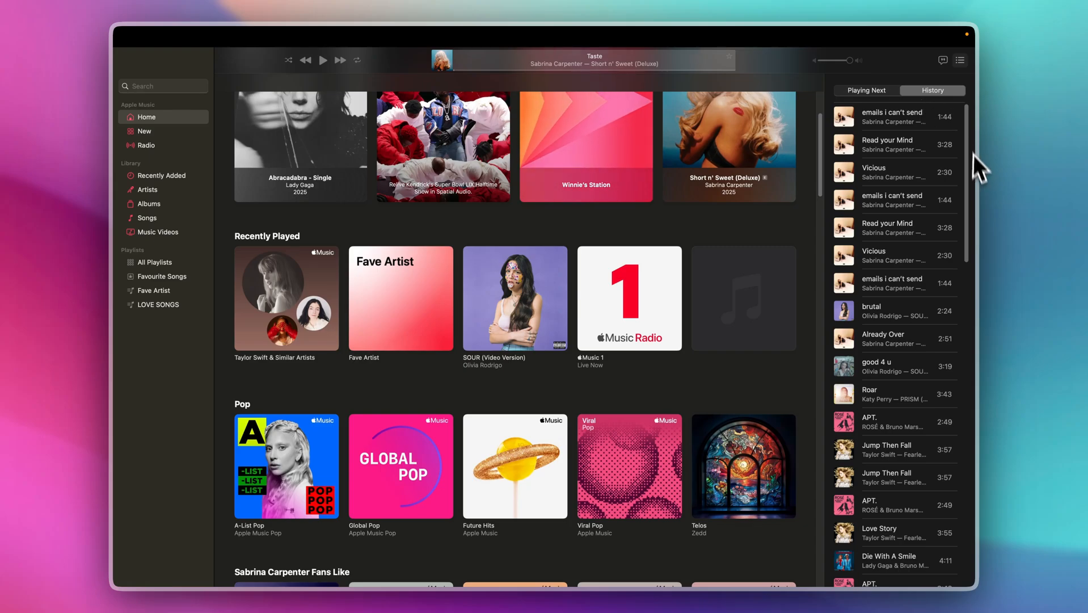
mouse_move(860, 240)
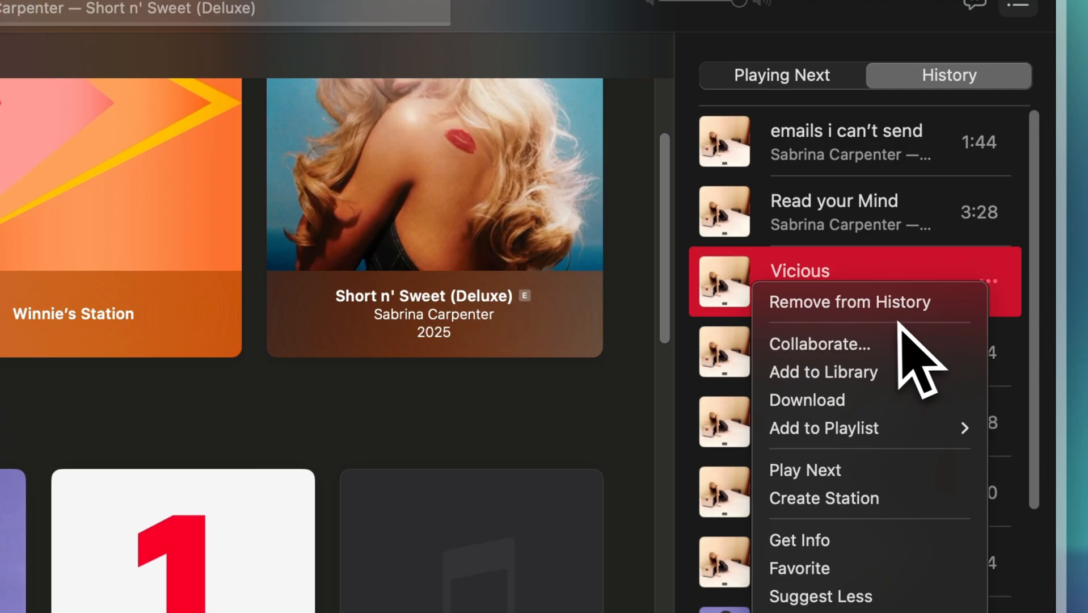
mouse_move(833, 343)
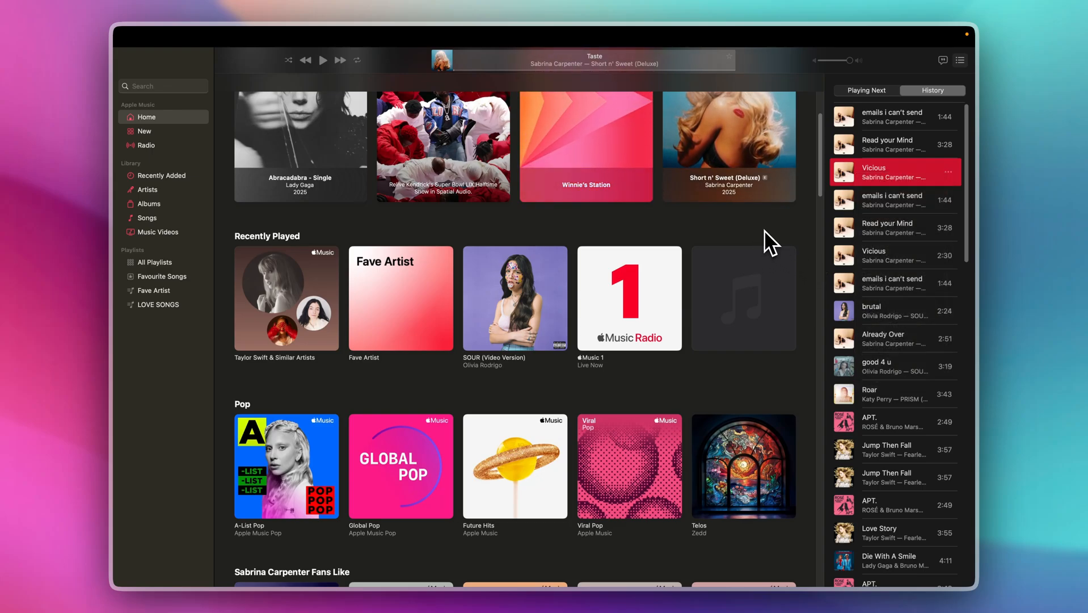
scroll(down, 3)
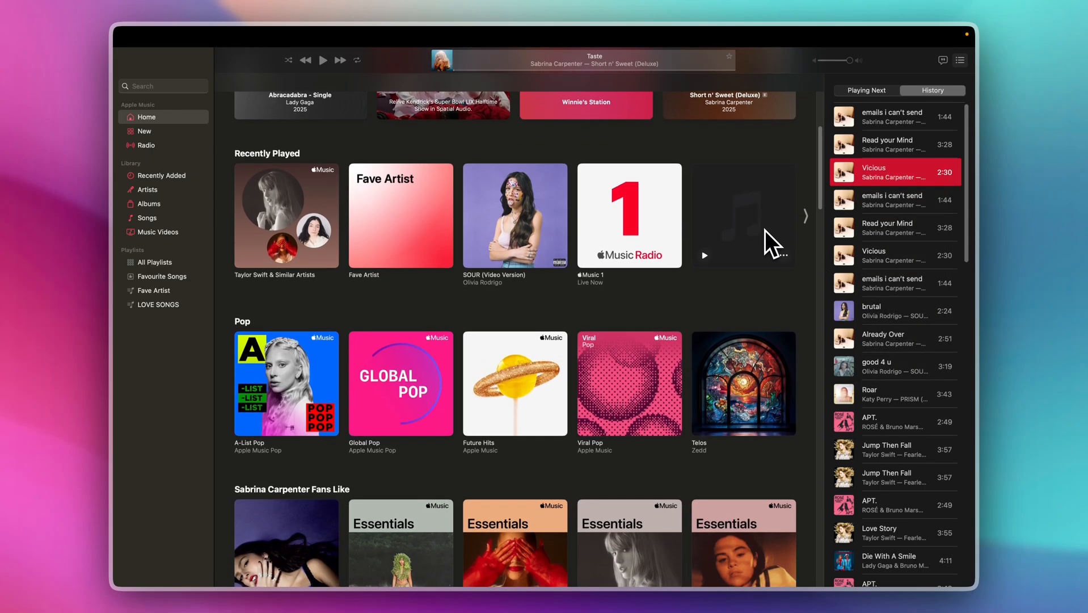